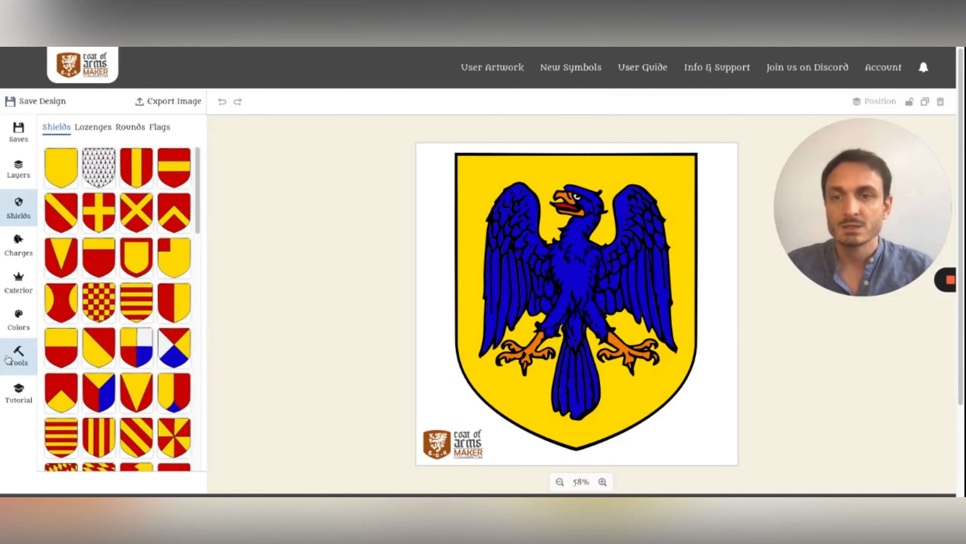
# Bring up the canvas size and format presets for the square shield canvas.
pyautogui.click(18, 354)
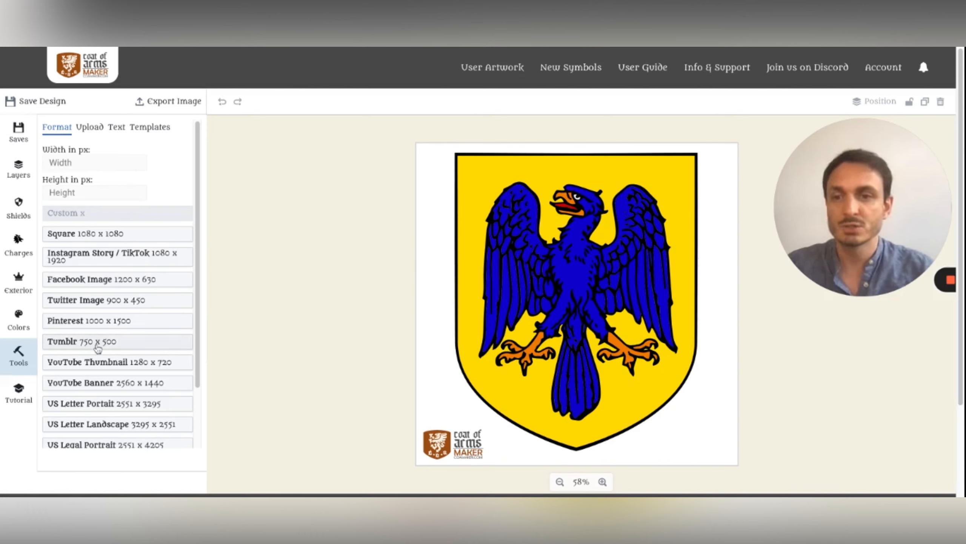
pyautogui.moveTo(126, 239)
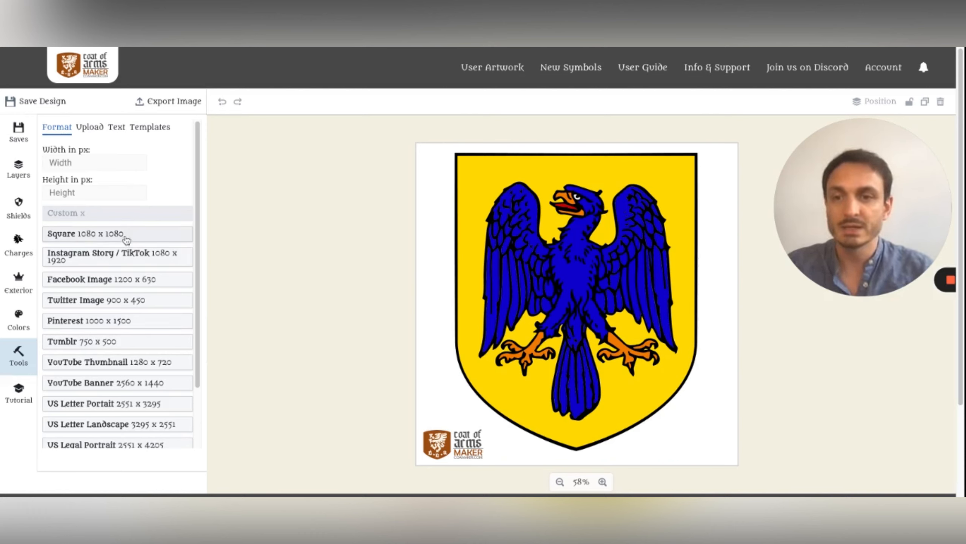
pyautogui.moveTo(123, 330)
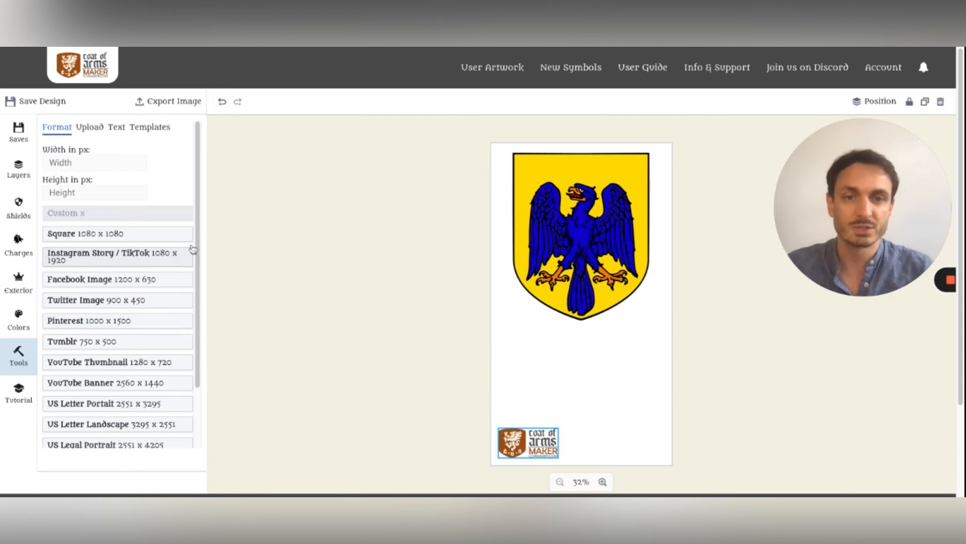
pyautogui.click(579, 240)
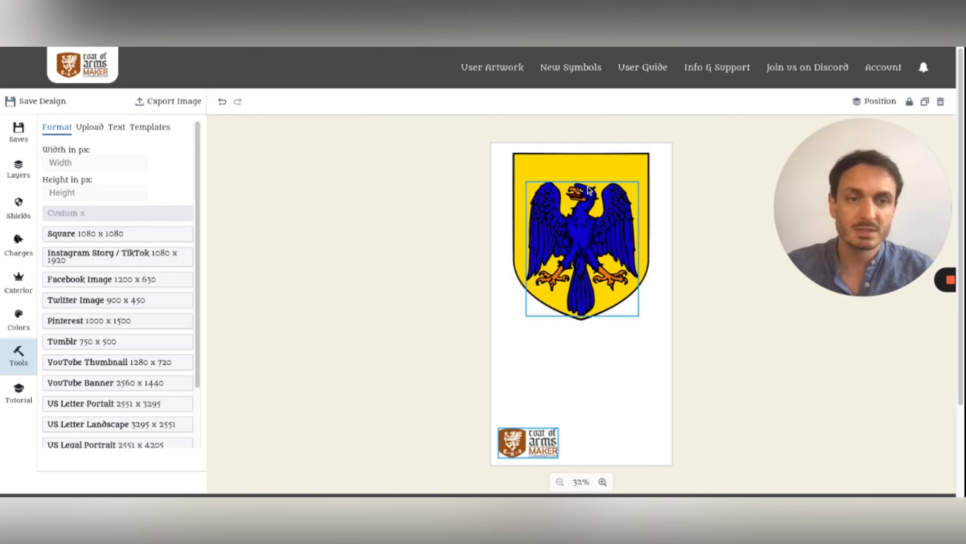
pyautogui.click(278, 129)
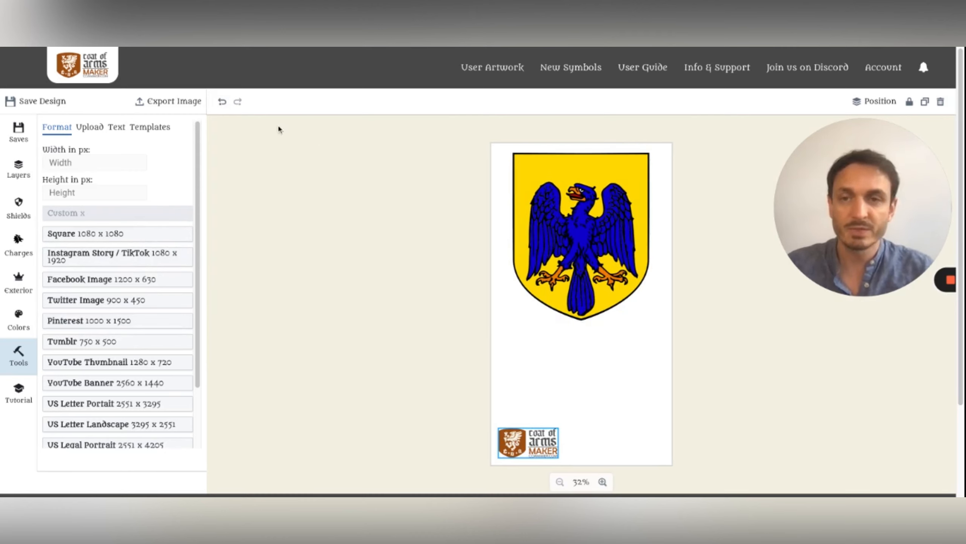
pyautogui.click(603, 482)
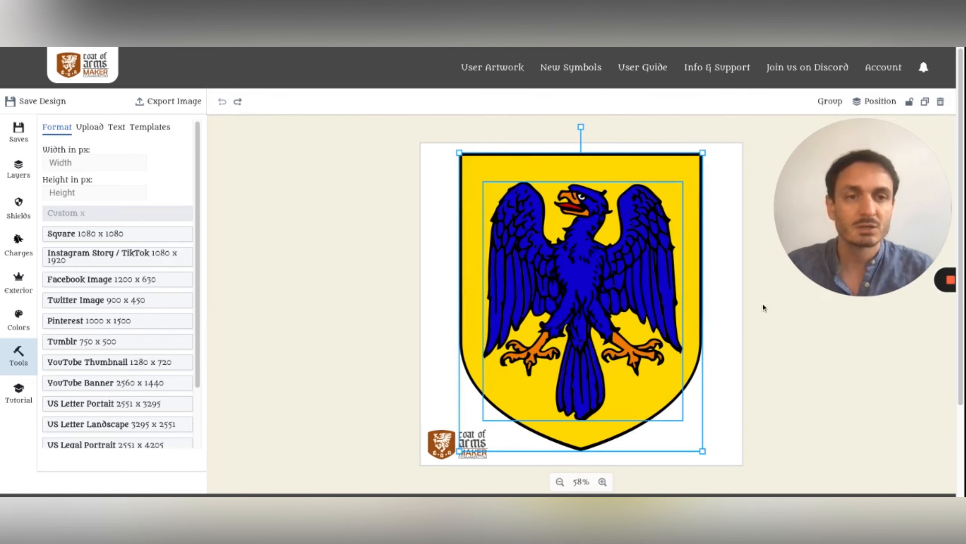
pyautogui.click(829, 101)
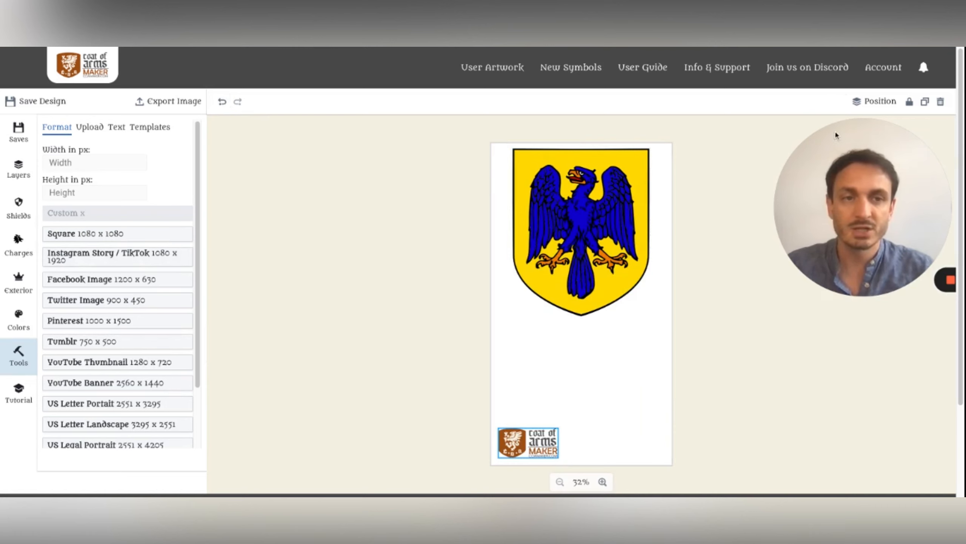
pyautogui.click(580, 231)
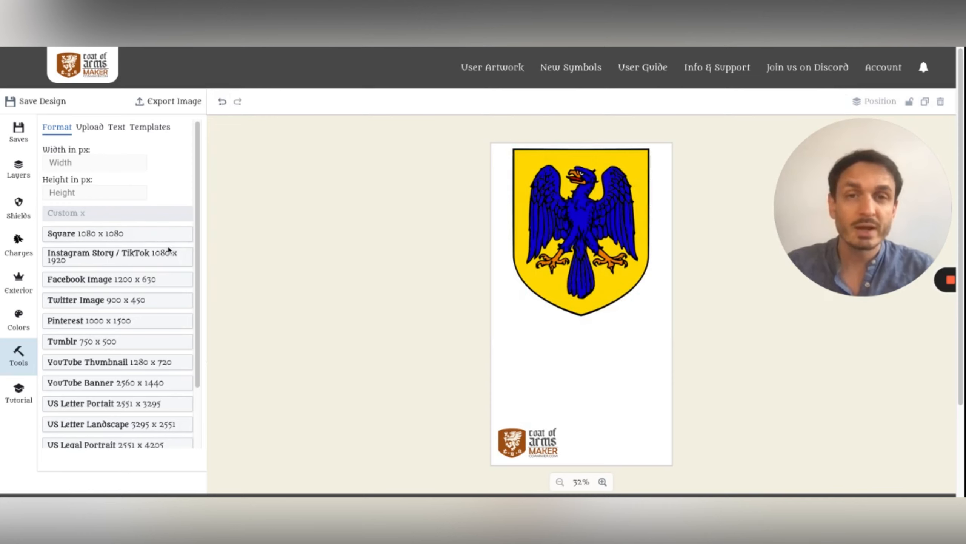
pyautogui.moveTo(140, 320)
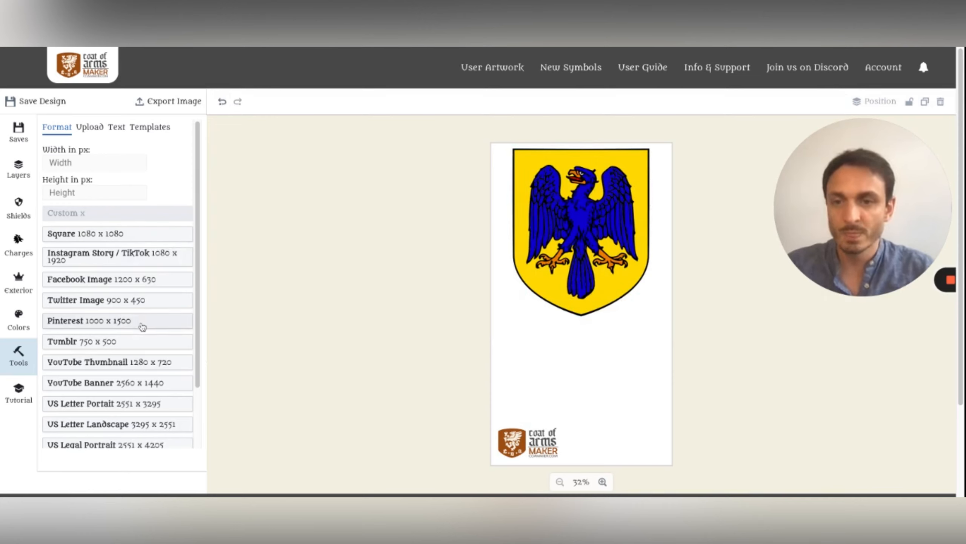
# Remove the Coat of Arms Maker watermark and switch the canvas to a wide landscape preset.
pyautogui.scroll(-3)
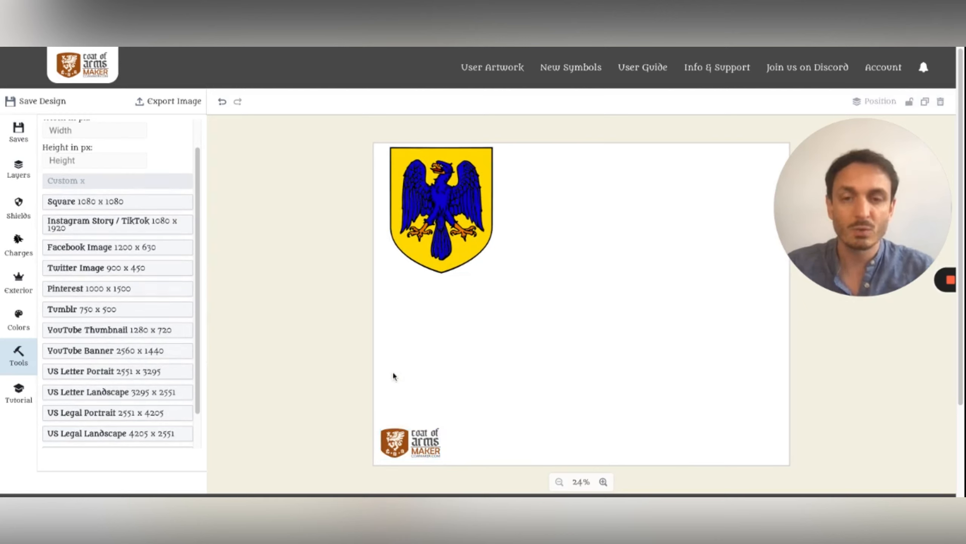
pyautogui.moveTo(507, 285)
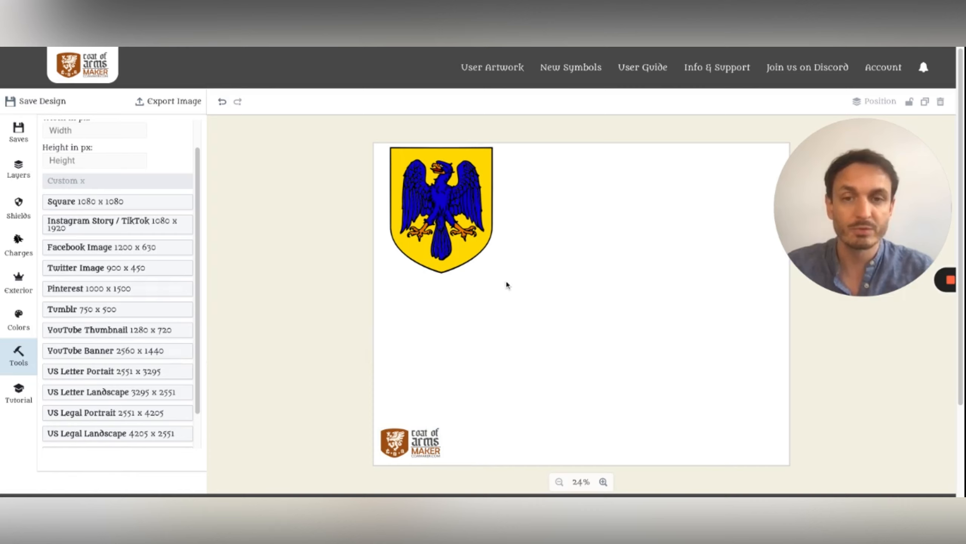
pyautogui.click(411, 442)
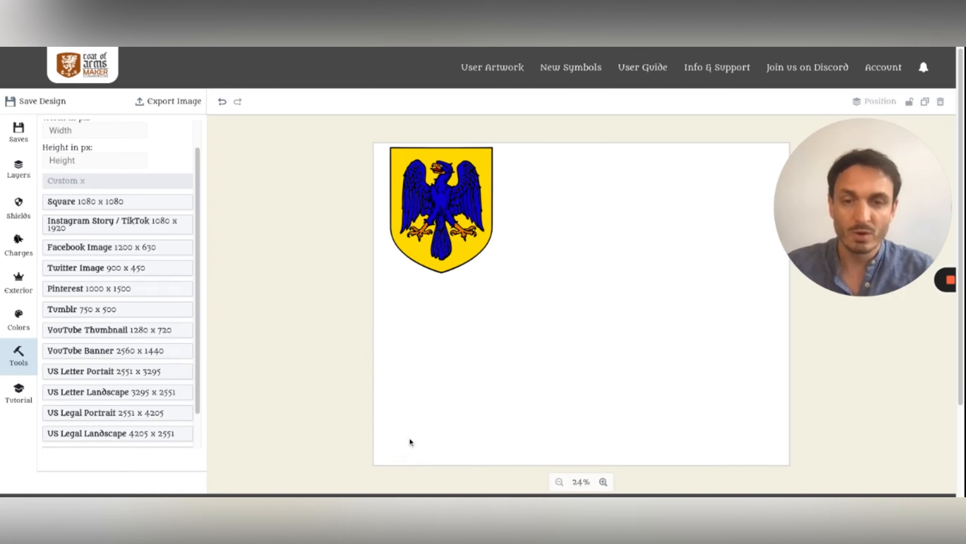
pyautogui.moveTo(206, 103)
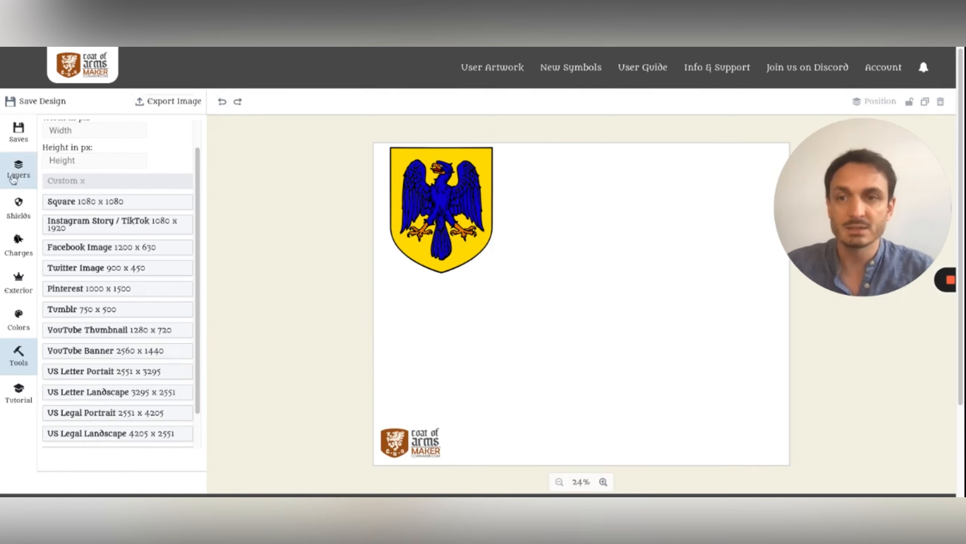
pyautogui.moveTo(333, 393)
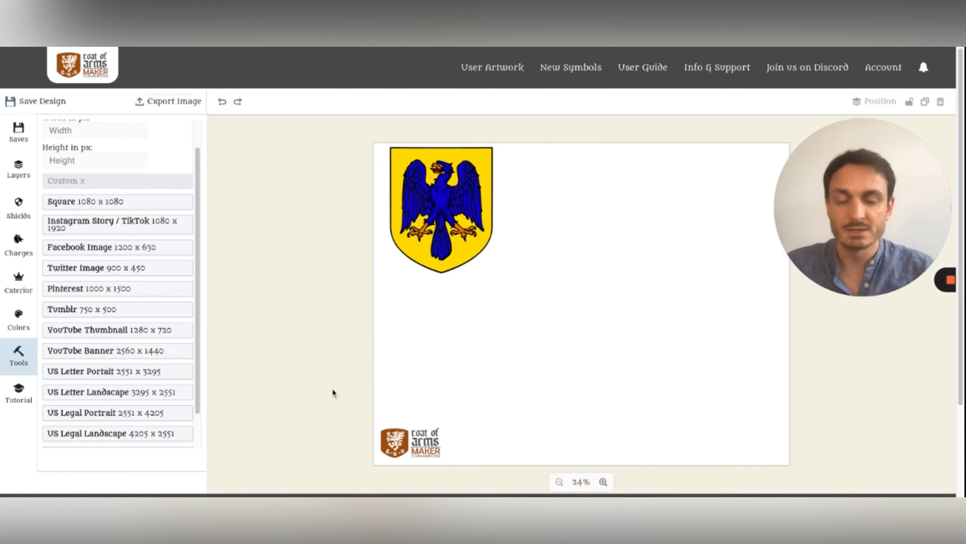
pyautogui.moveTo(388, 416)
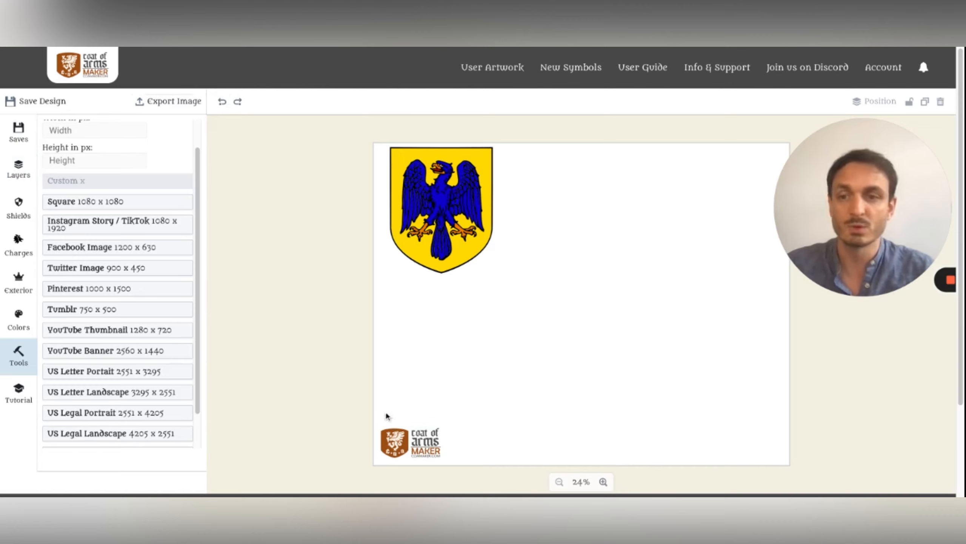
pyautogui.click(411, 442)
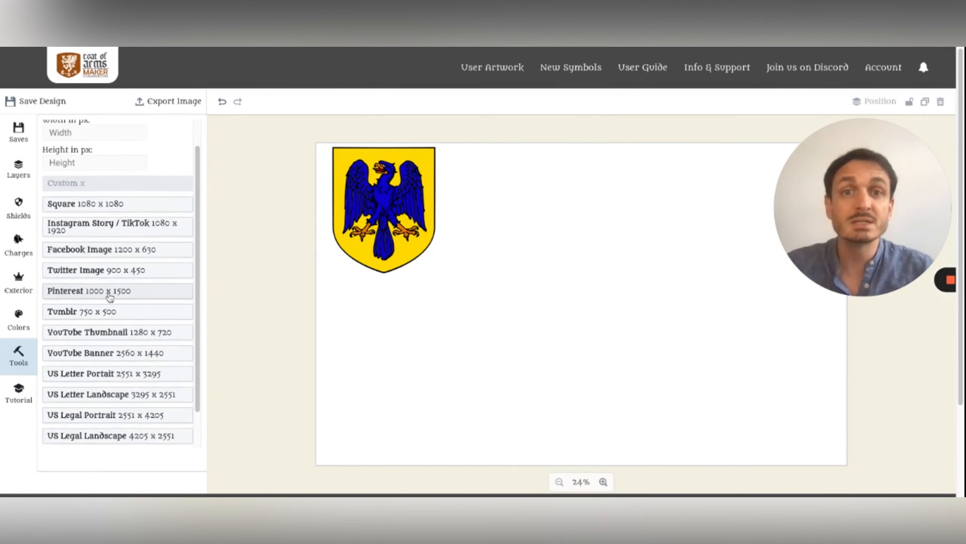
# Apply a custom 500 × 1000 px portrait size and deselect the shield on the new canvas.
pyautogui.scroll(3)
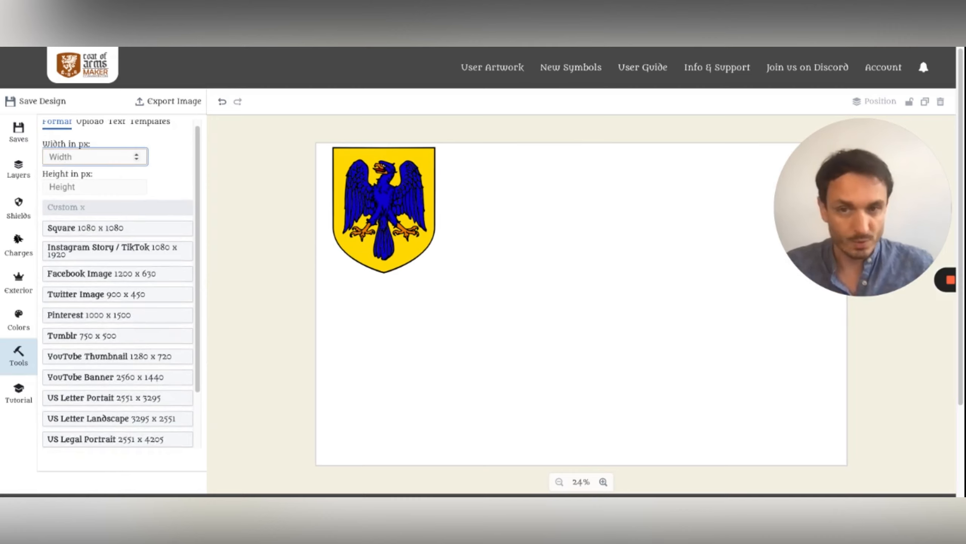
pyautogui.write('500')
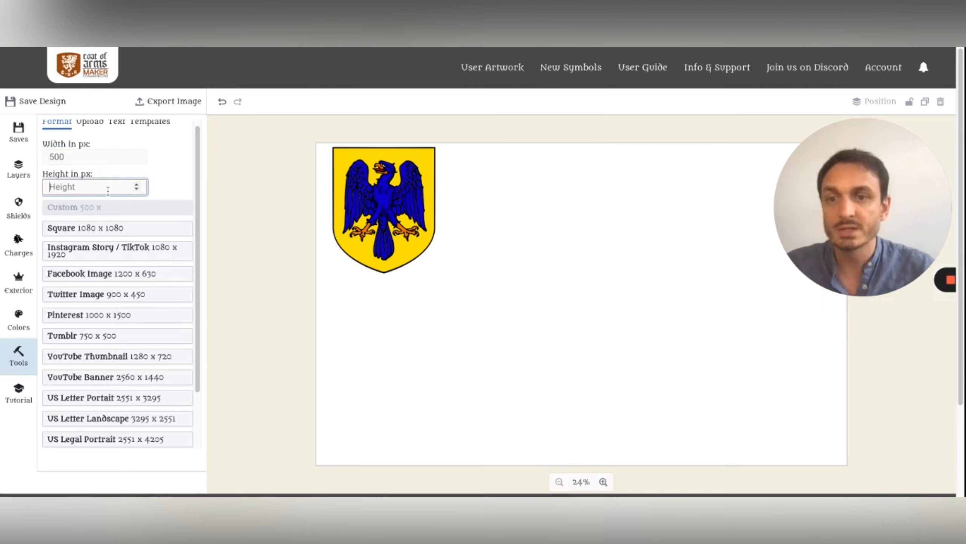
pyautogui.write('1000')
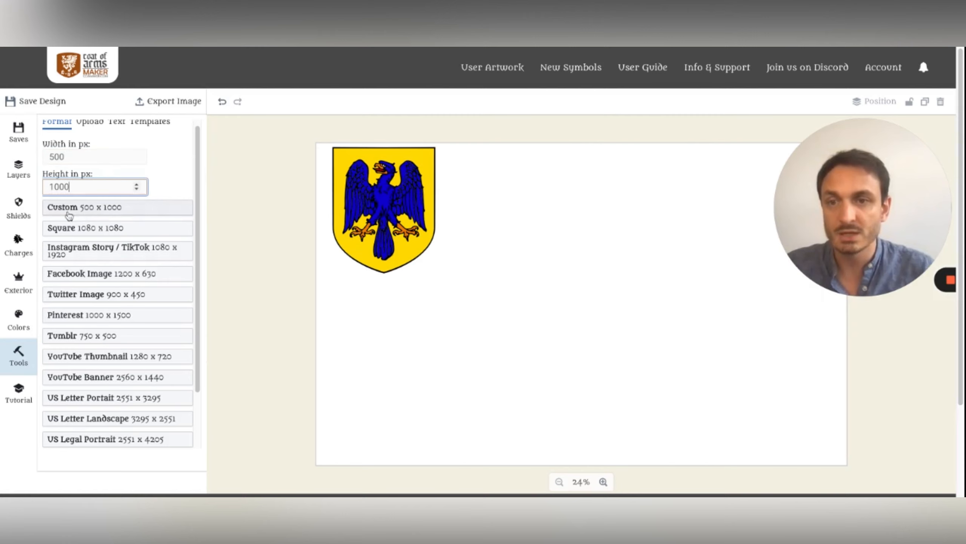
pyautogui.moveTo(128, 212)
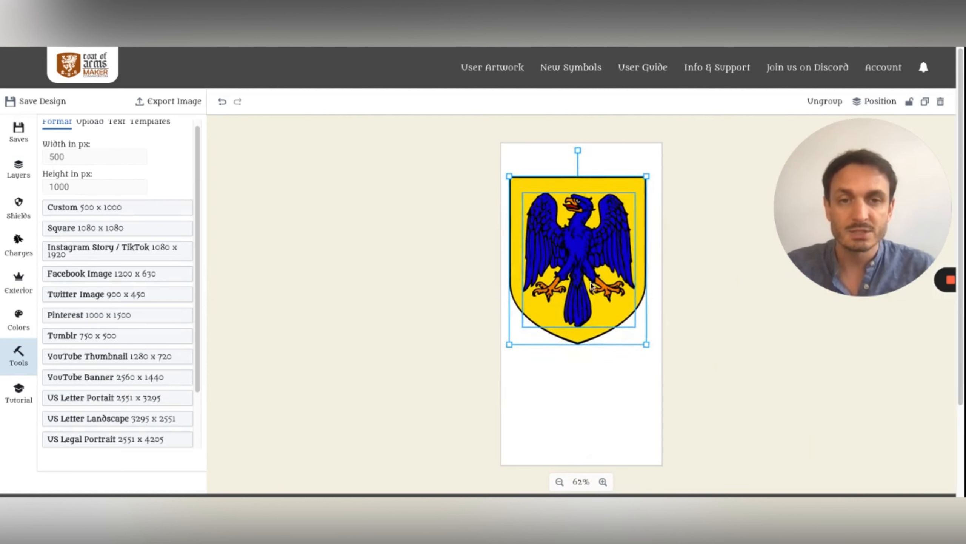
pyautogui.click(311, 303)
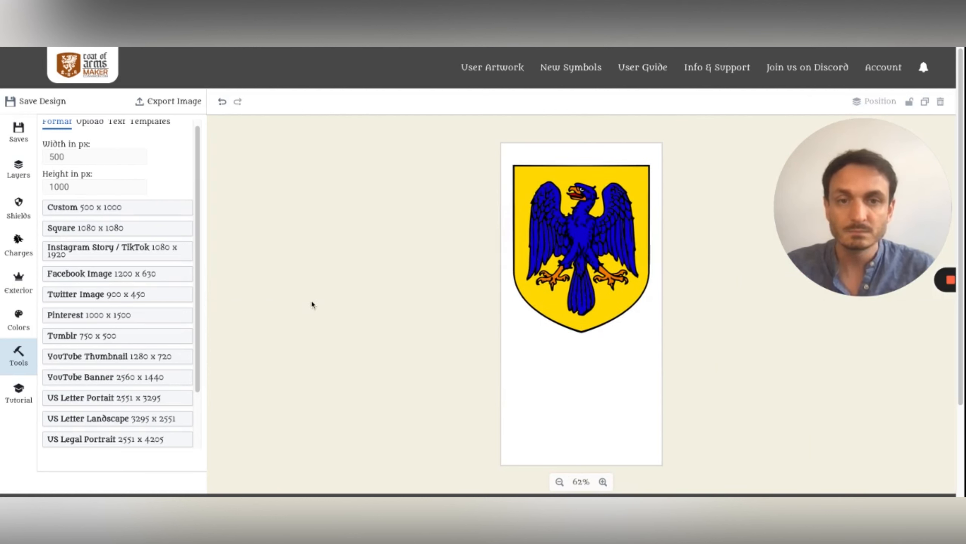